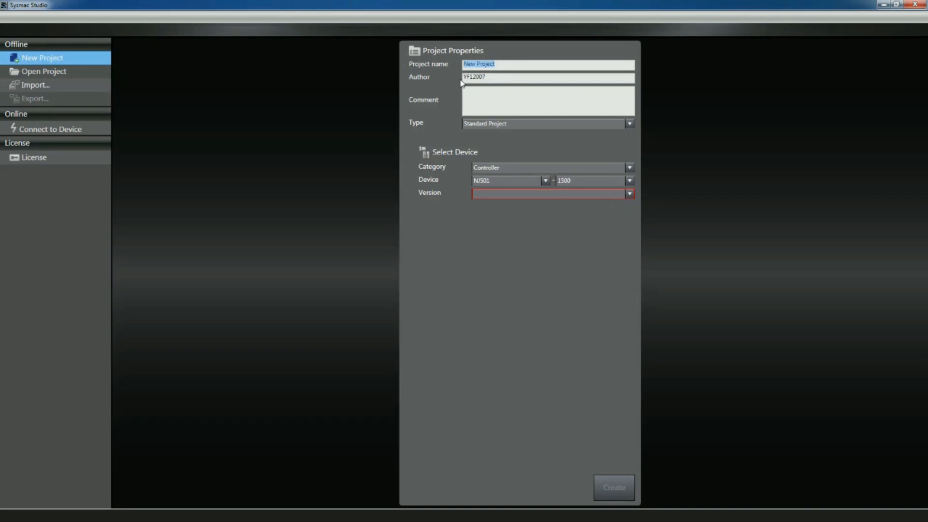
Name the project 'Enumeration', choose controller version 1.14 and create it
type("Enumera")
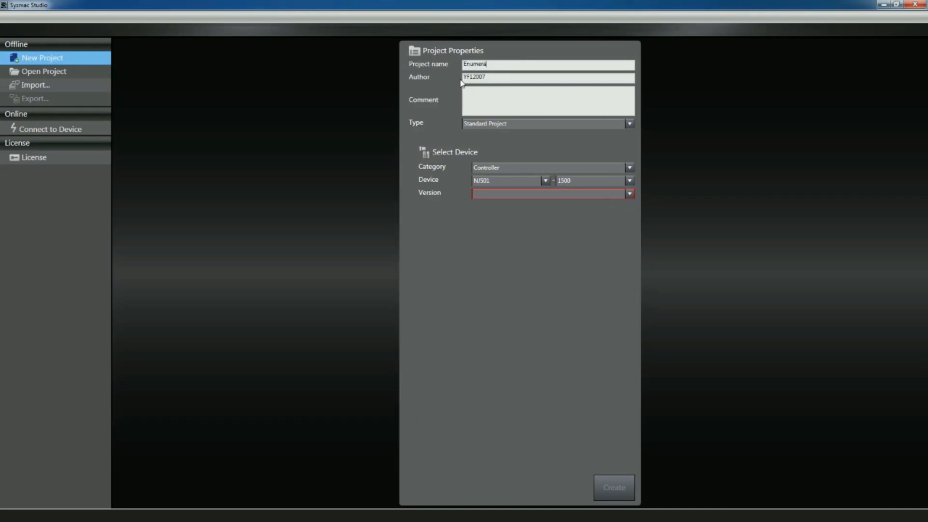
type("tion")
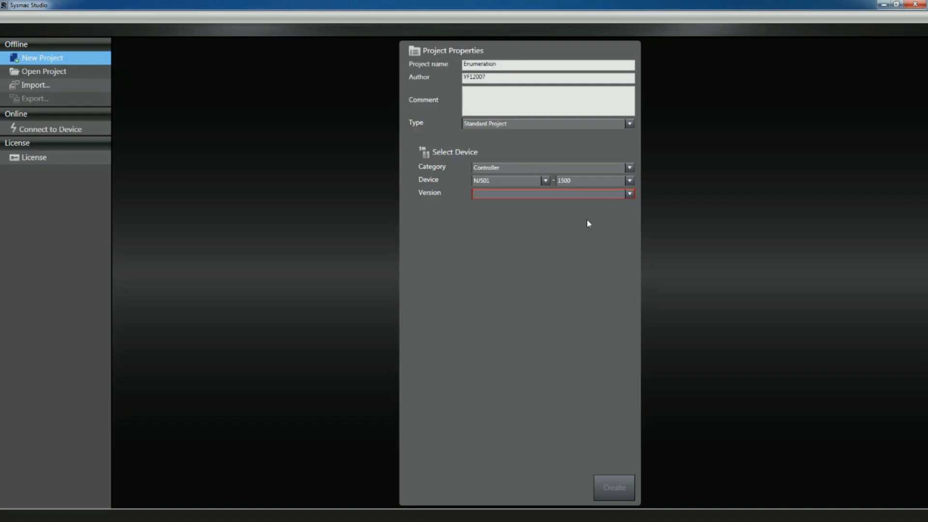
left_click(629, 194)
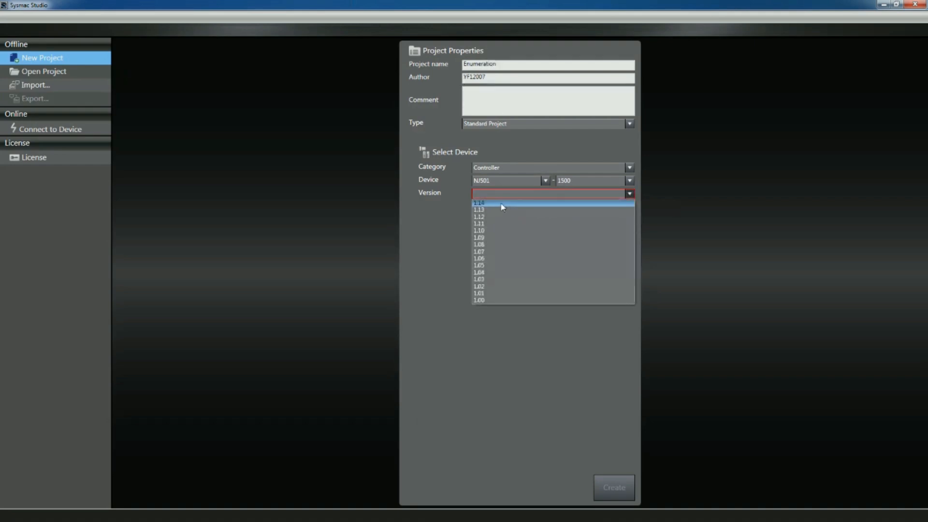
left_click(478, 202)
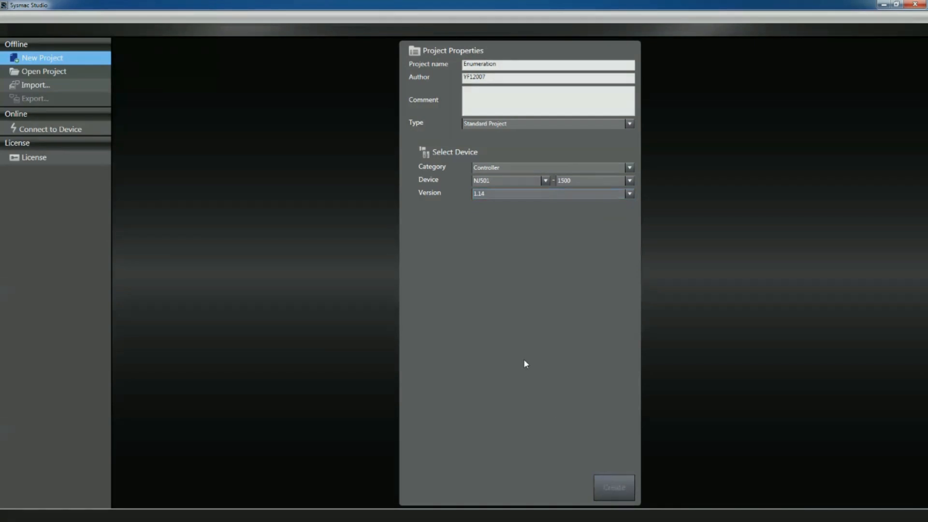
left_click(614, 487)
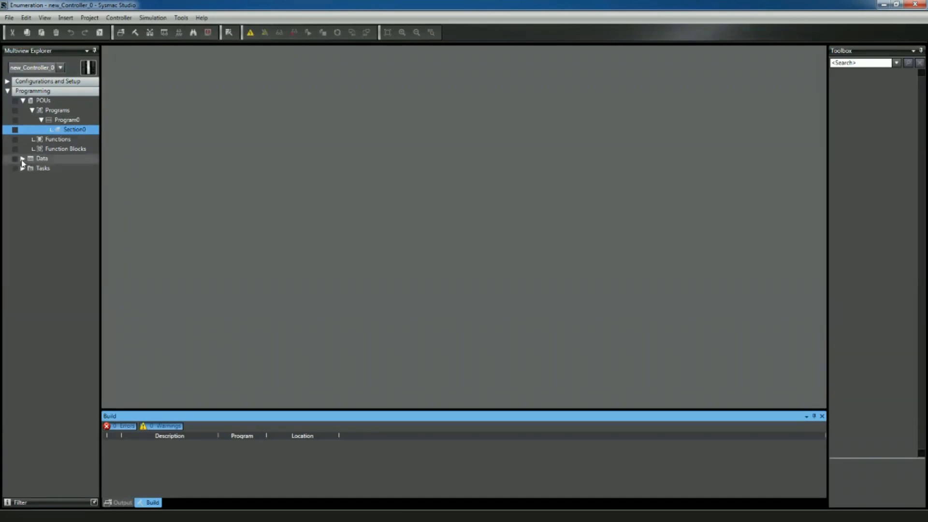
In the Data Types editor, add a new enumerated data type named MyEnum
left_click(22, 157)
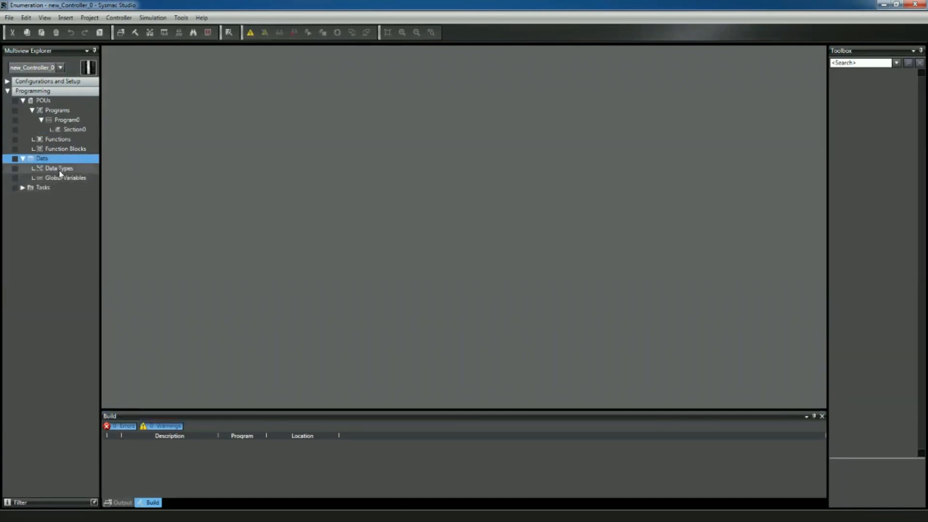
left_click(58, 168)
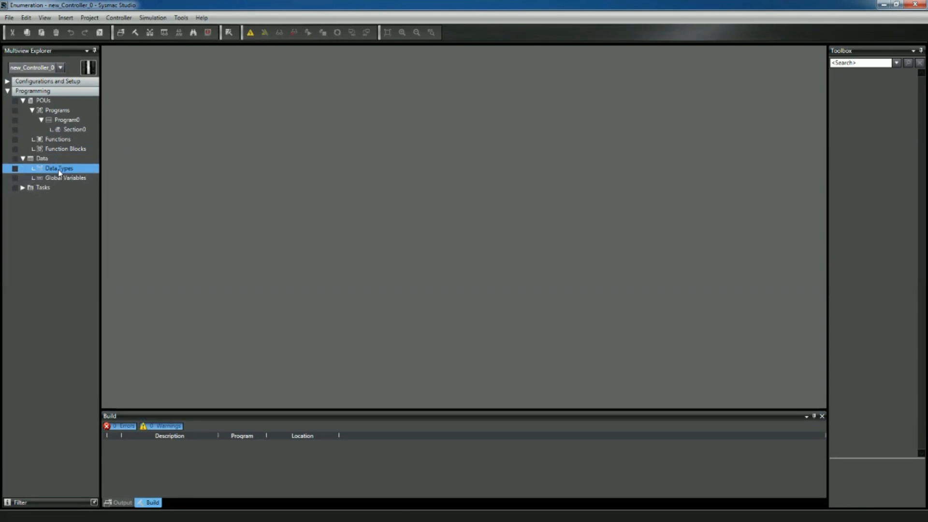
double_click(58, 168)
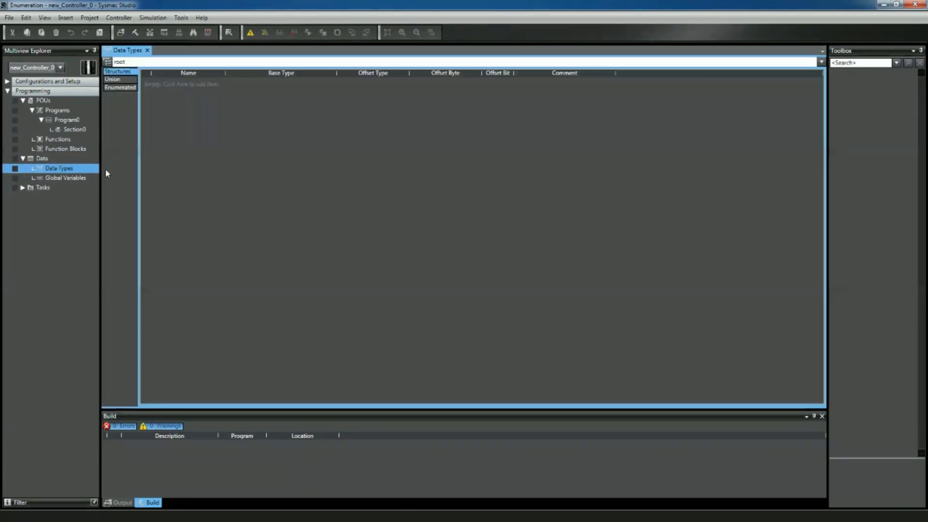
left_click(120, 88)
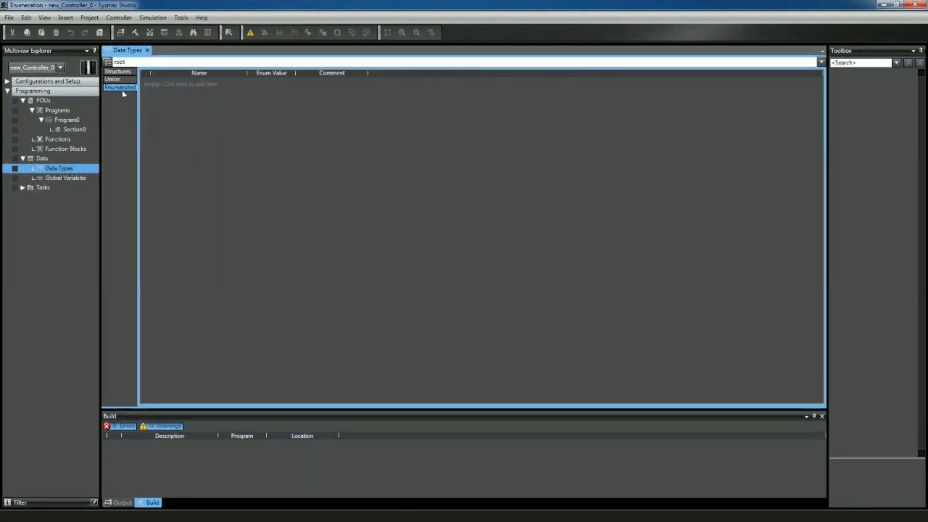
mouse_move(140, 96)
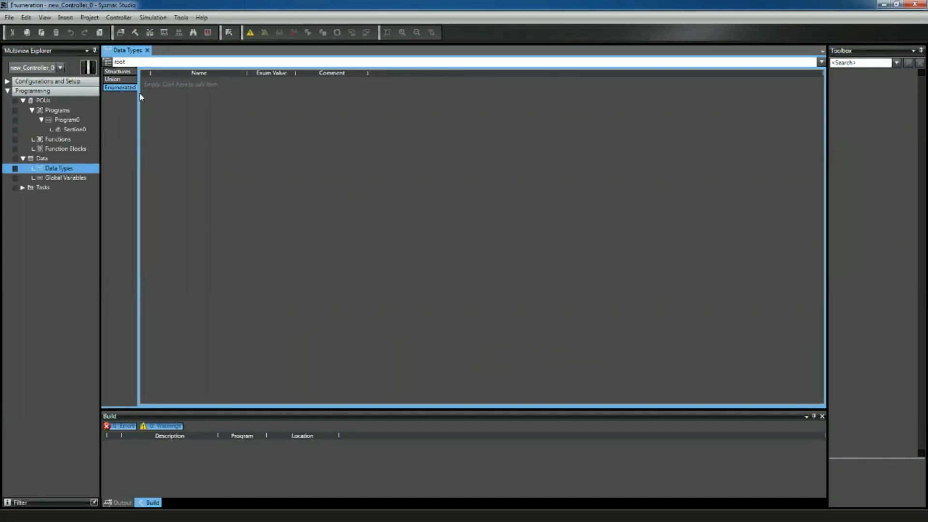
left_click(195, 83)
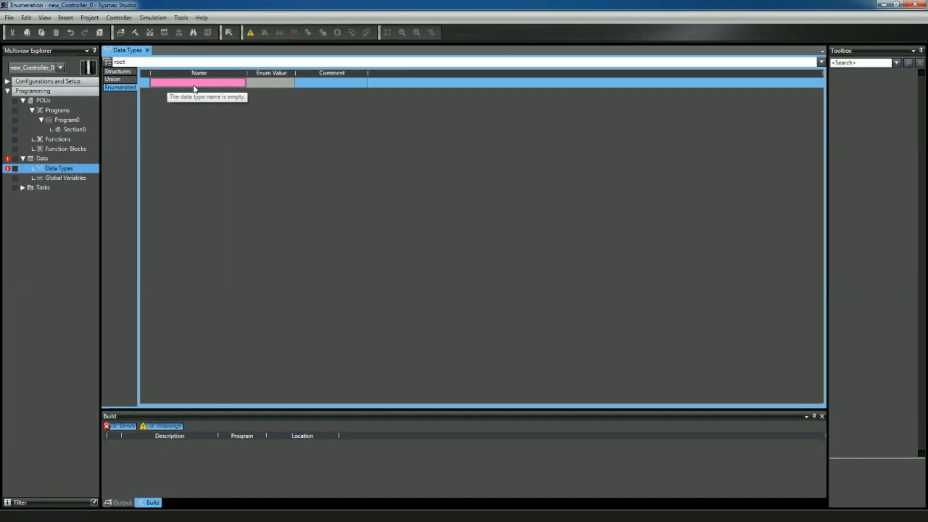
type("MyEnum")
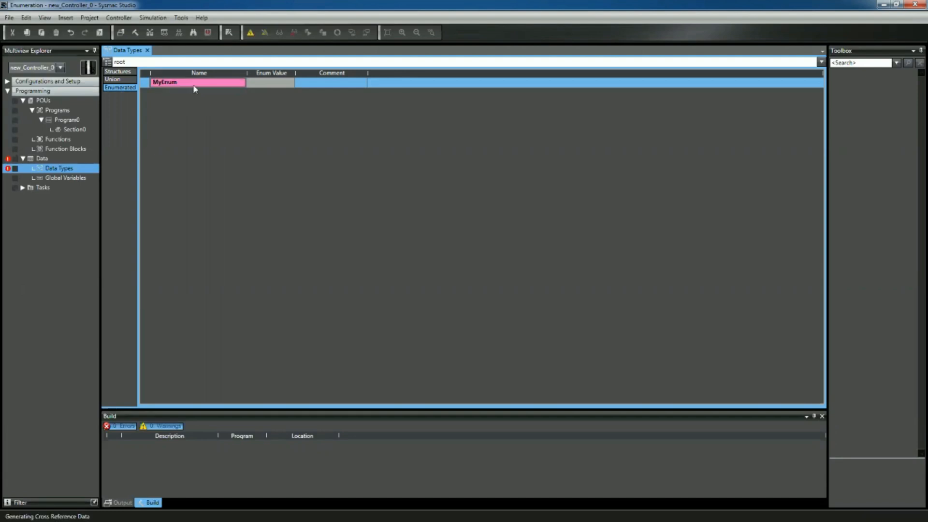
Add enum members Red (0) and Yellow (1) under MyEnum
right_click(195, 82)
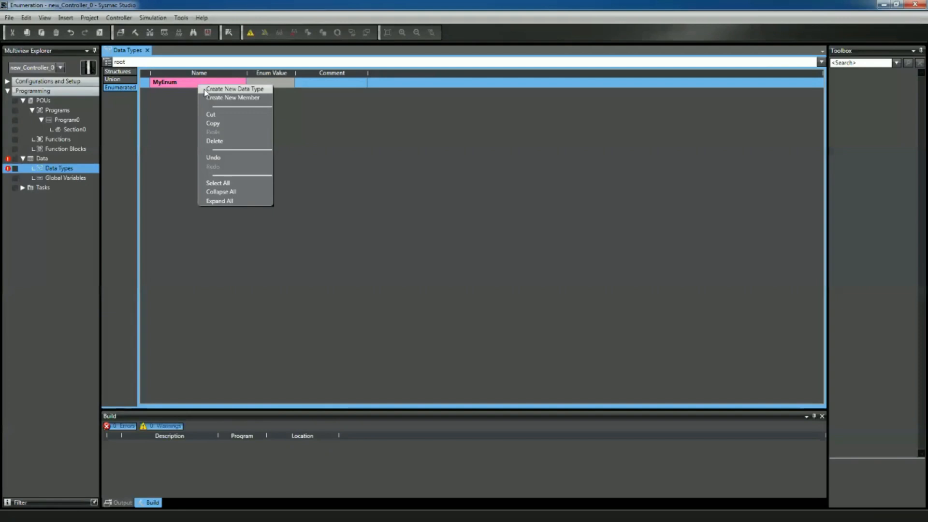
left_click(232, 96)
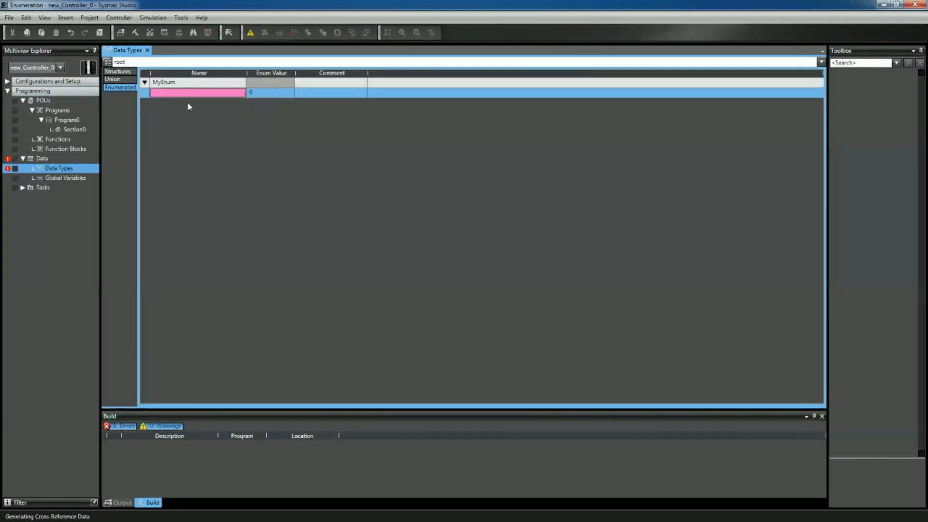
left_click(197, 93)
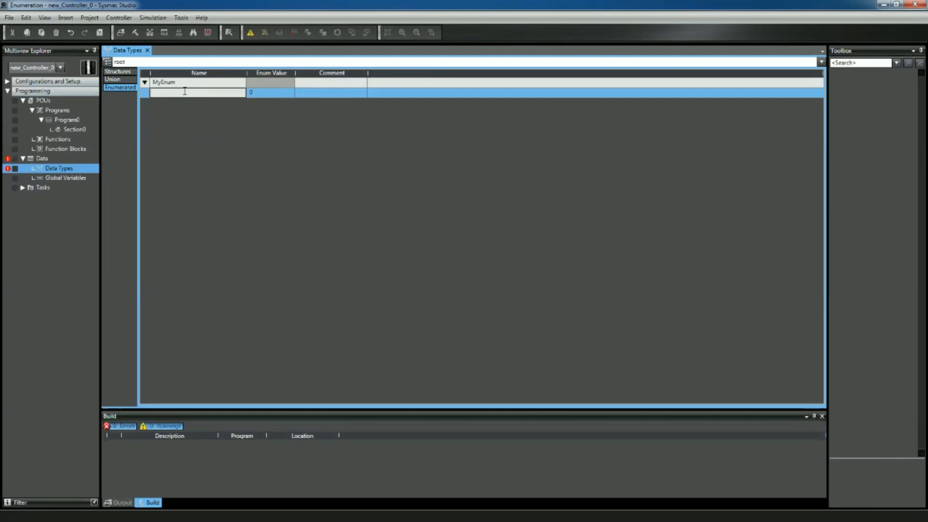
type("Red")
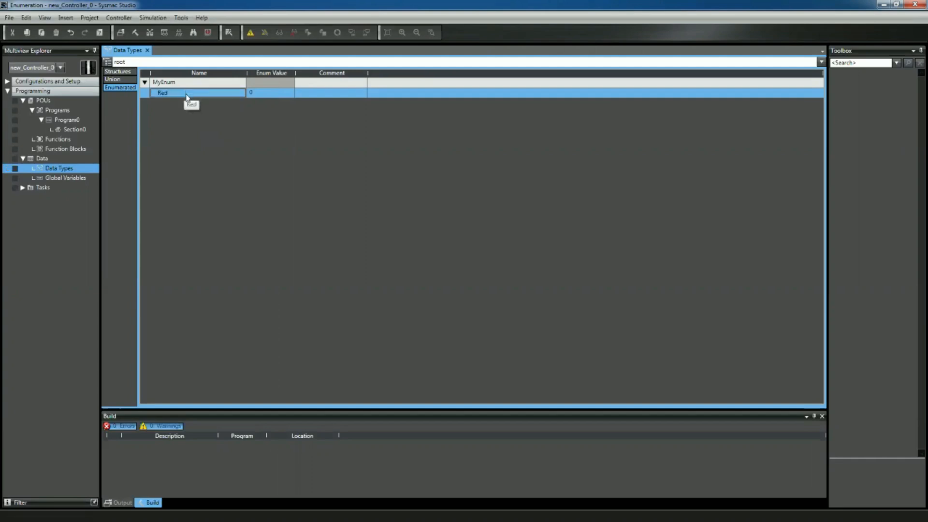
right_click(183, 93)
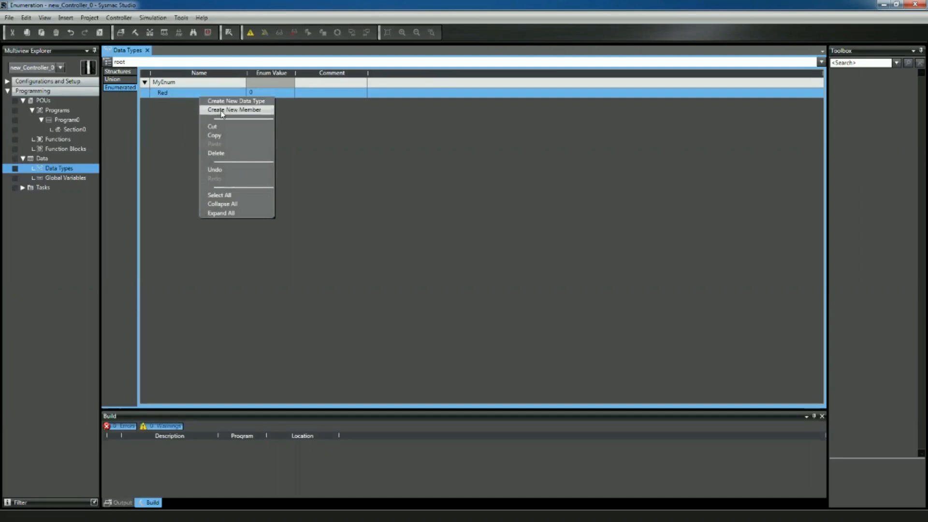
left_click(233, 109)
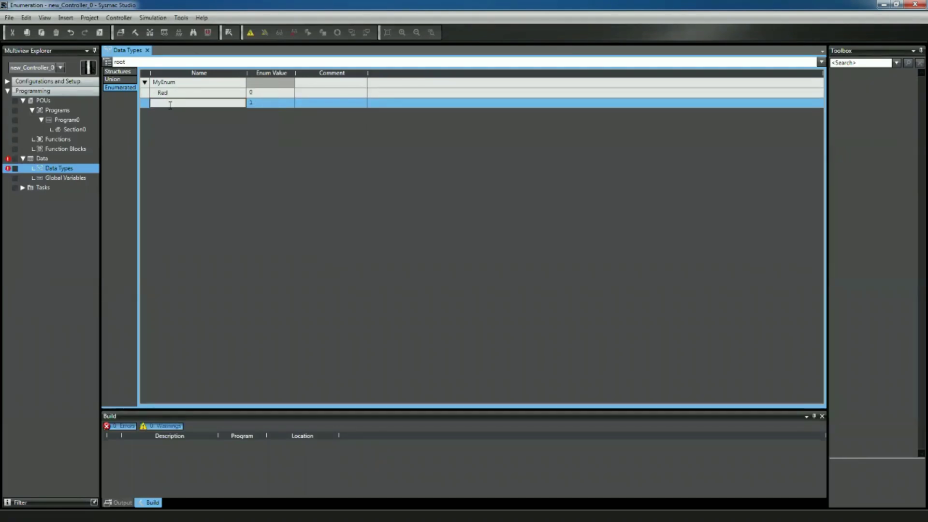
type("Yellow")
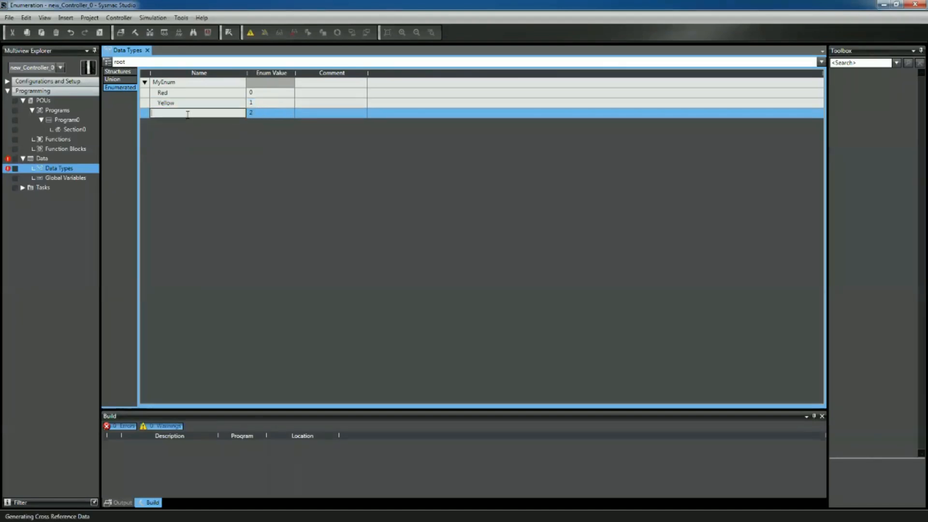
Add a third member White (2) to MyEnum and collapse its member list
type("W")
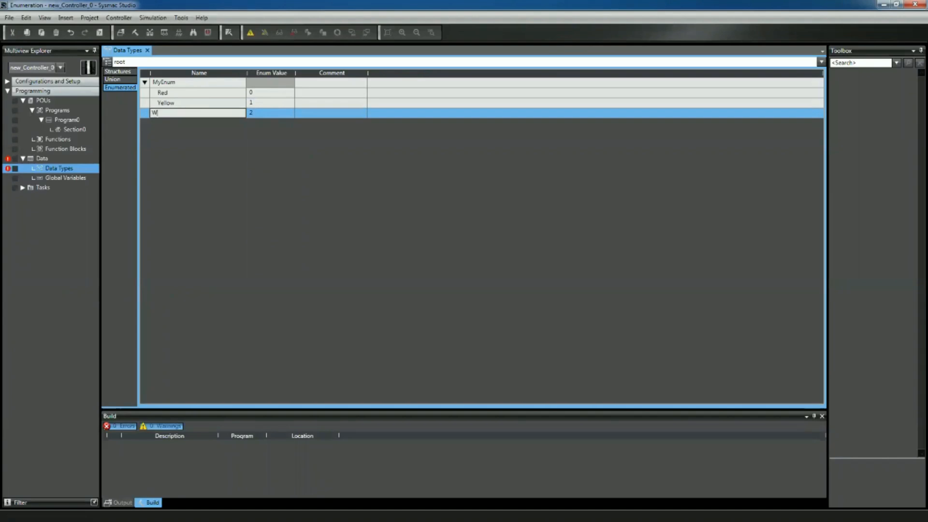
type("hite")
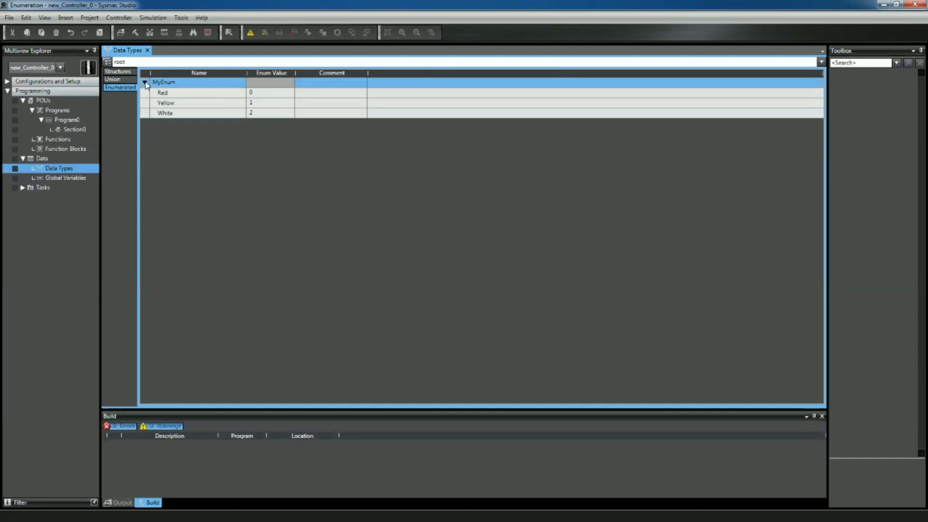
left_click(144, 83)
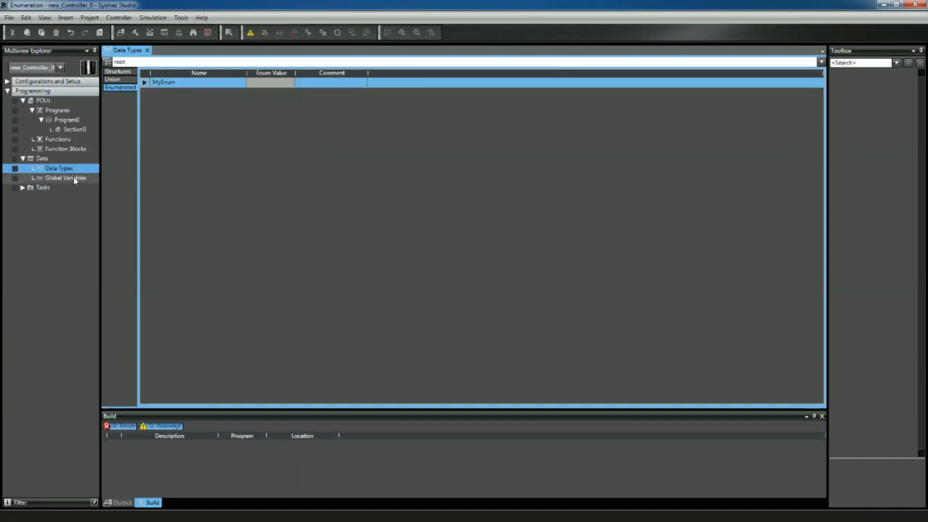
Declare global variable MyColor of type MyEnum, then go to the Section0 ladder
double_click(65, 178)
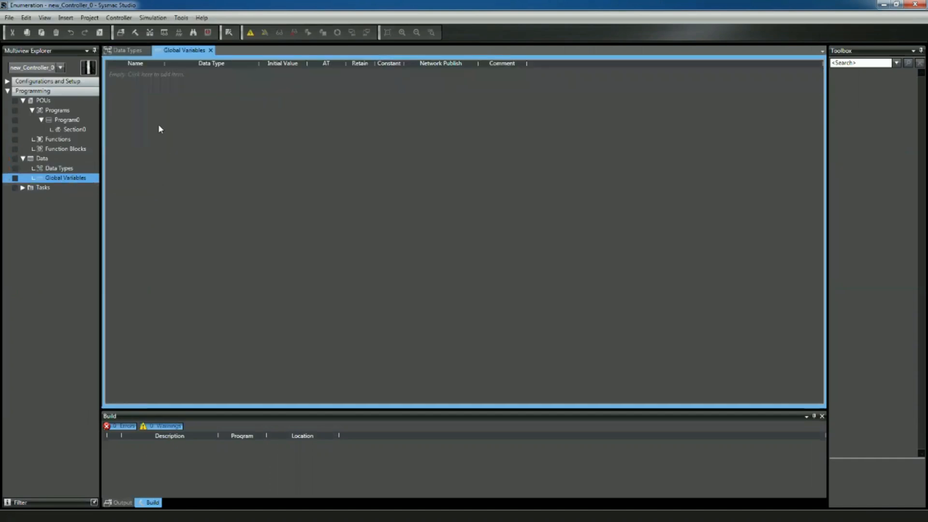
left_click(148, 75)
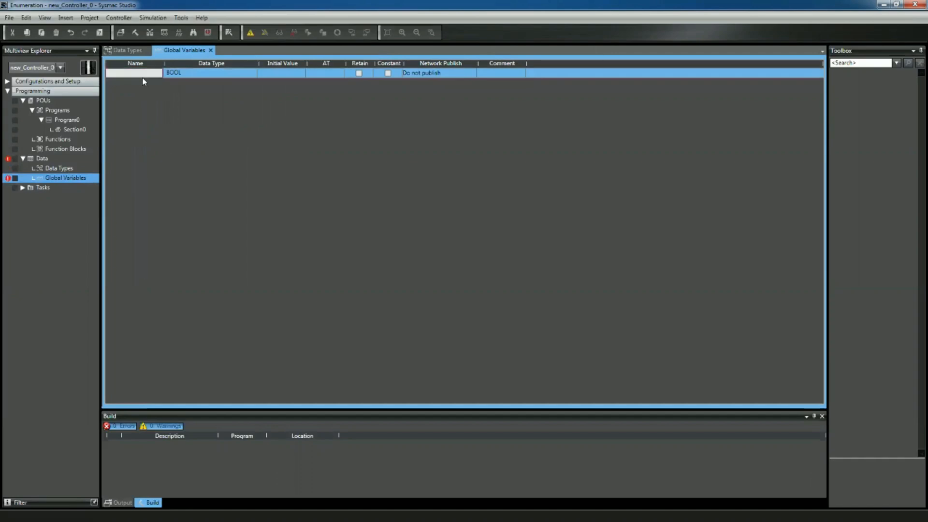
type("MyColor")
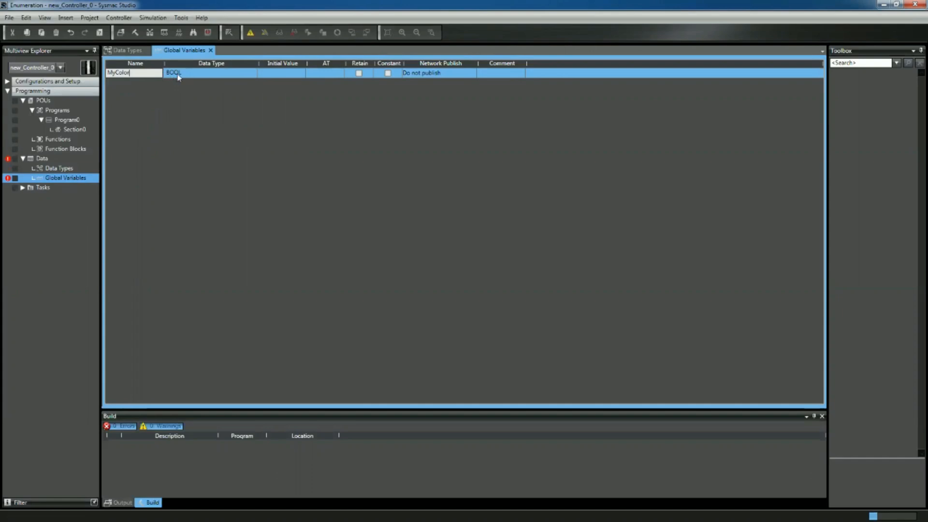
type("m")
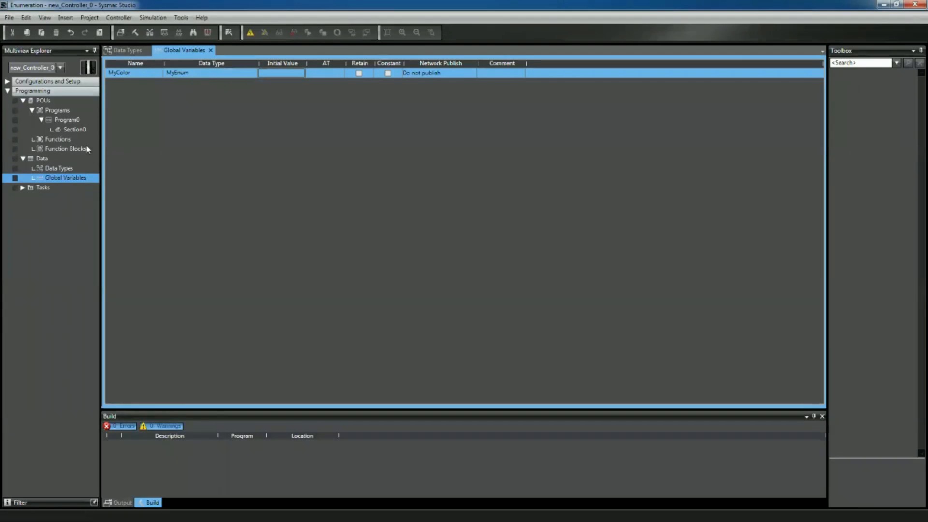
double_click(75, 128)
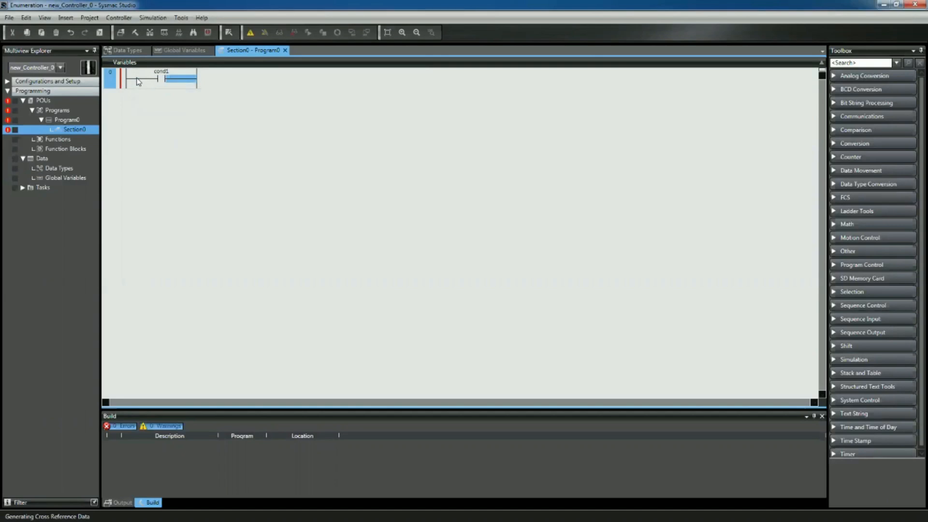
Insert a MOVE block after cond1 with In = MyEnum#Yellow and Out = MyColor
type("mov")
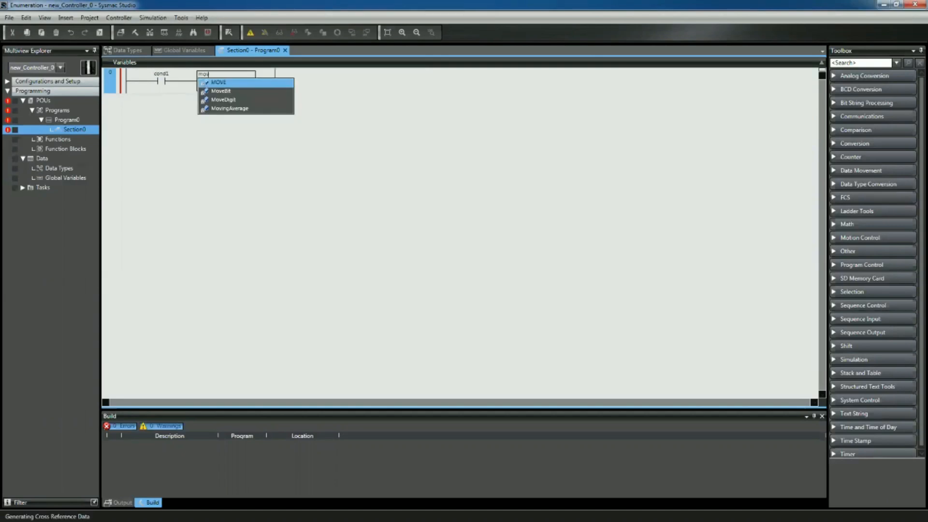
left_click(219, 81)
type("M")
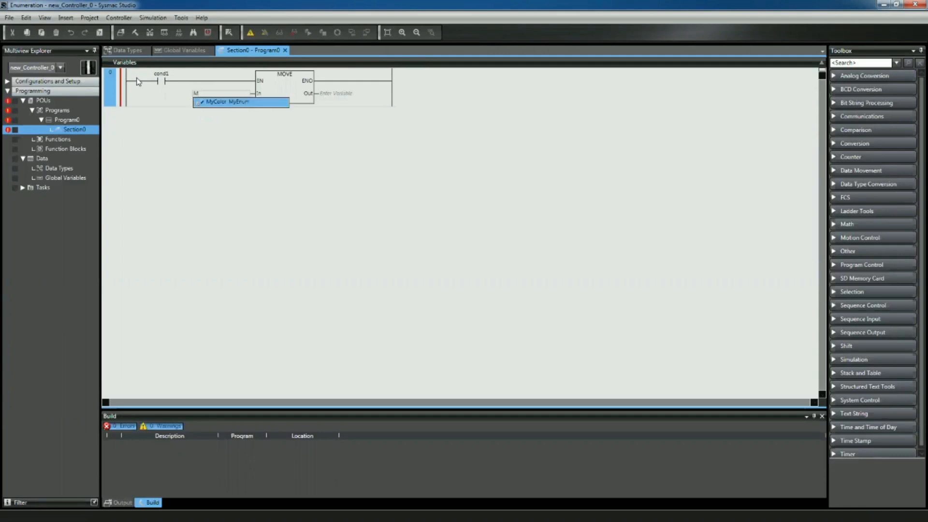
type("y")
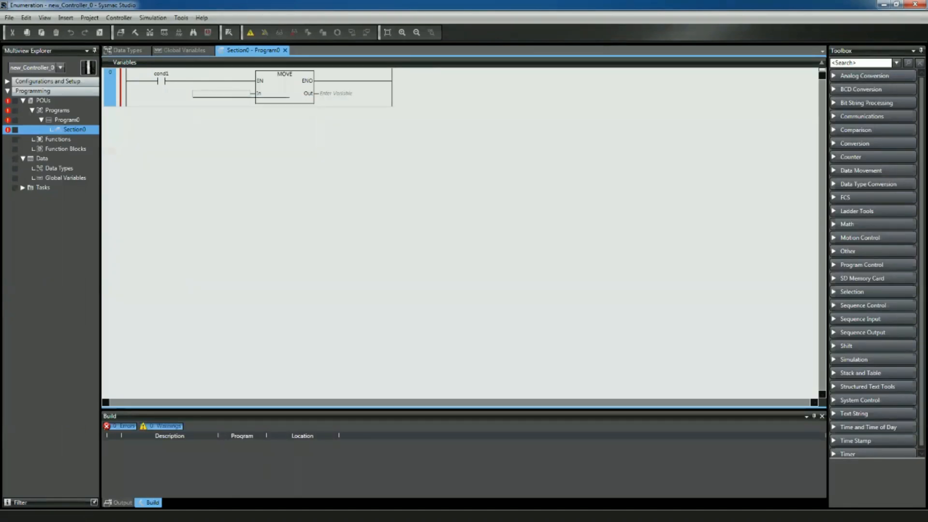
type("MyEnum#Yellow")
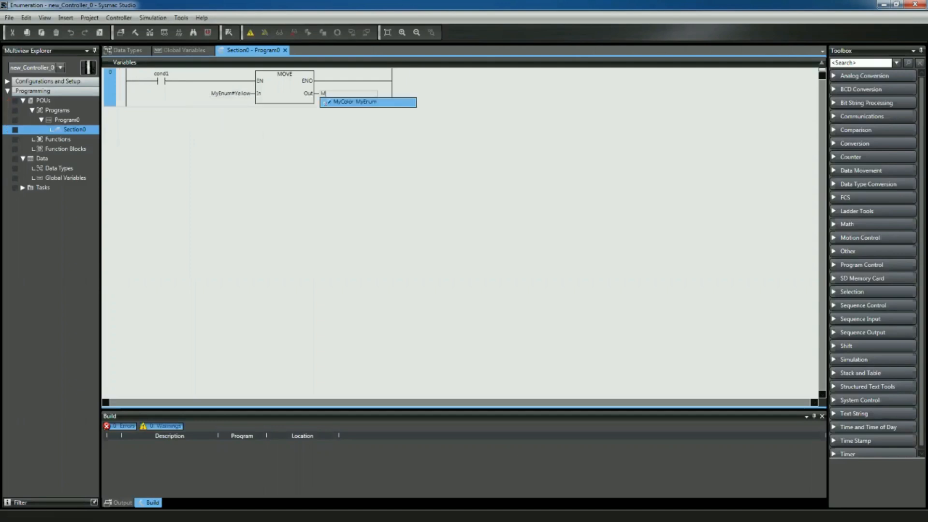
left_click(352, 102)
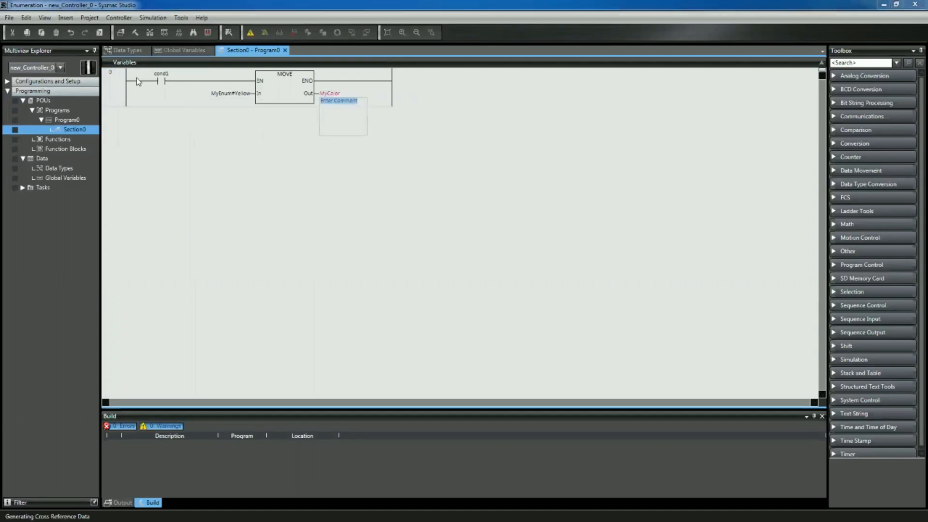
left_click(285, 86)
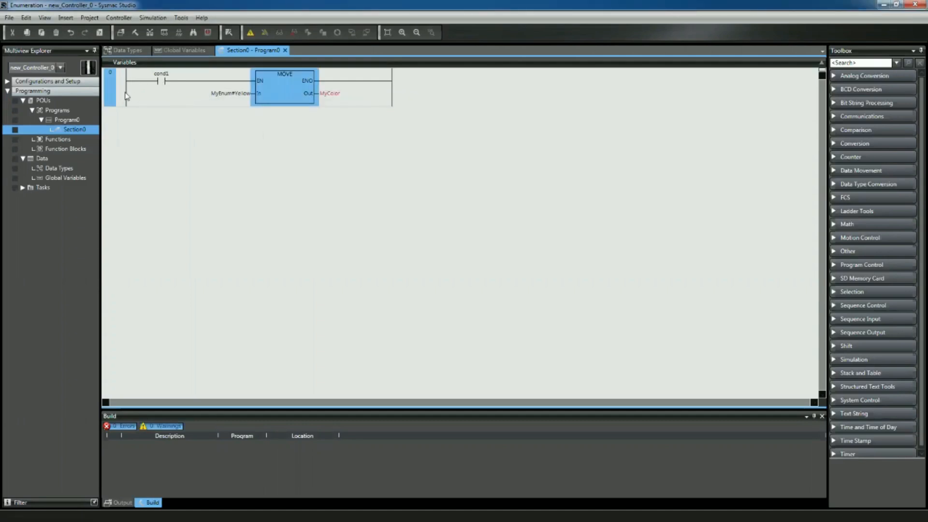
Bring up the editing actions on the first rung's MOVE block to copy it
right_click(126, 95)
type("MyEnum#Red")
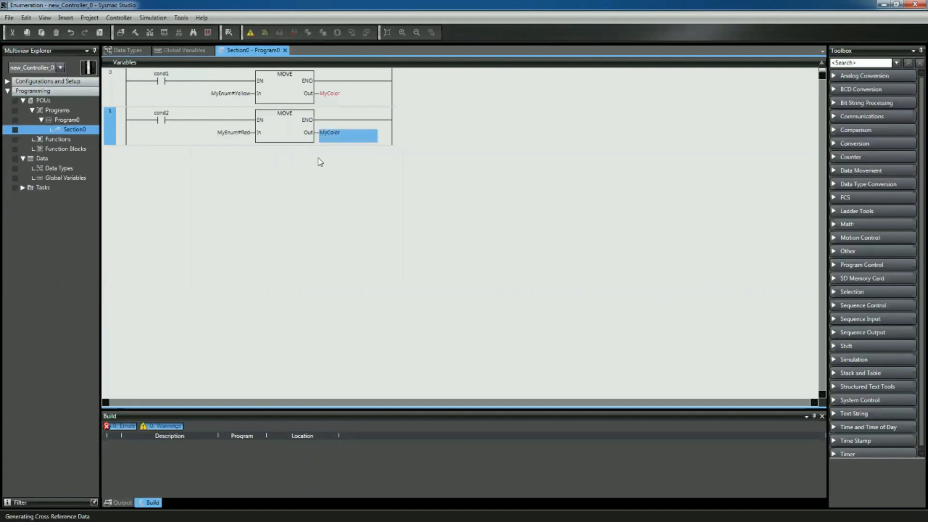
mouse_move(314, 150)
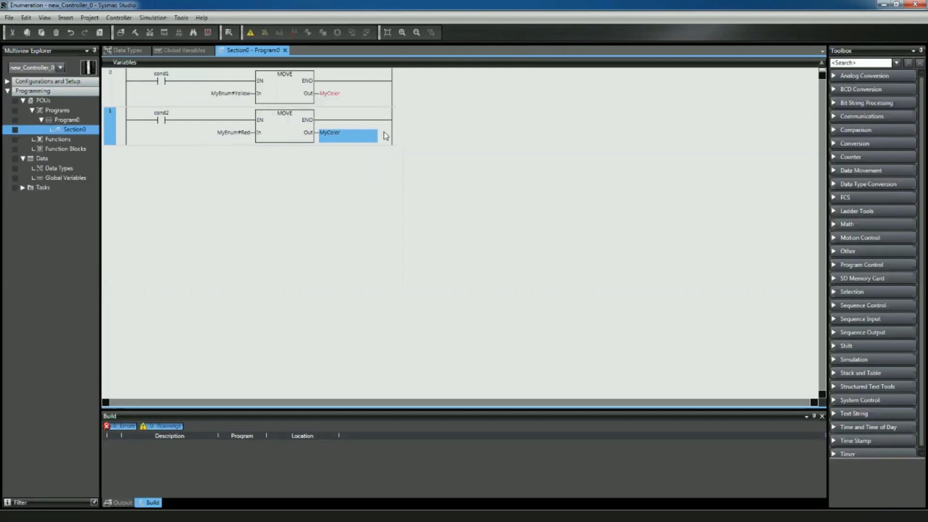
mouse_move(237, 79)
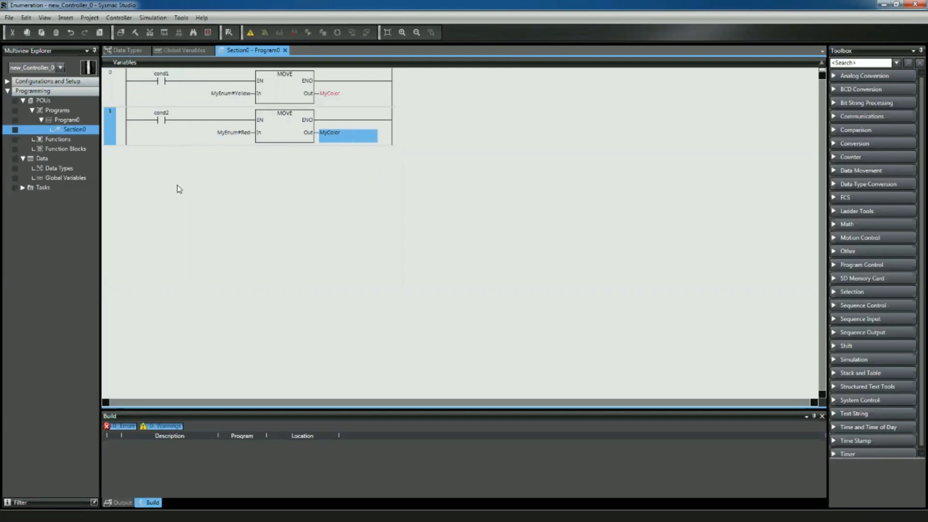
mouse_move(241, 114)
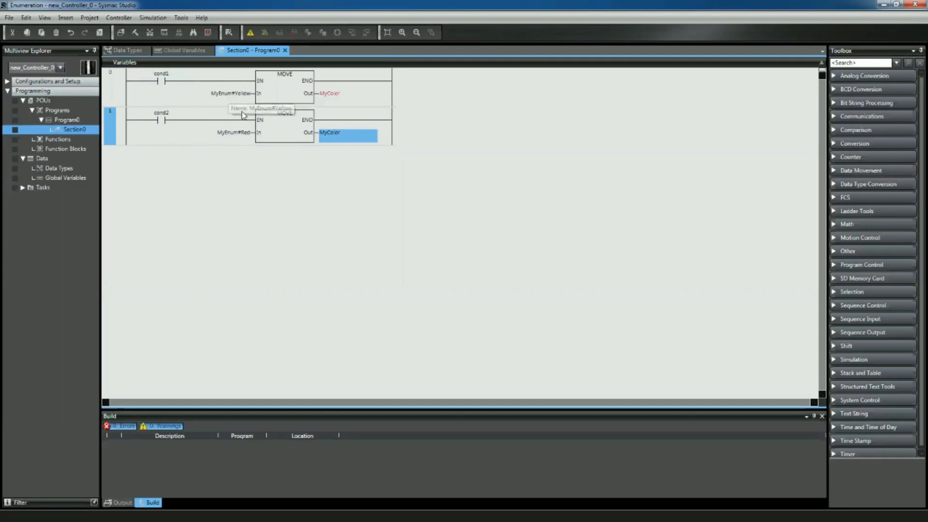
mouse_move(267, 118)
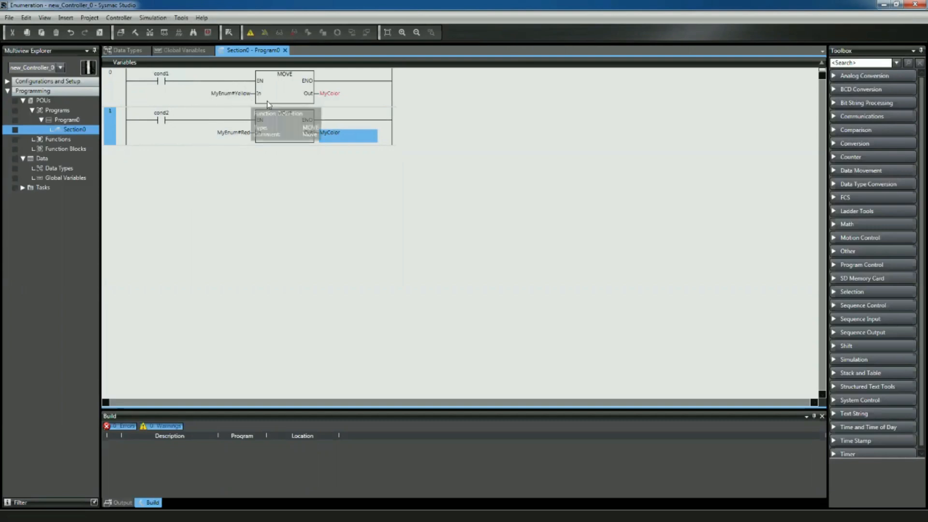